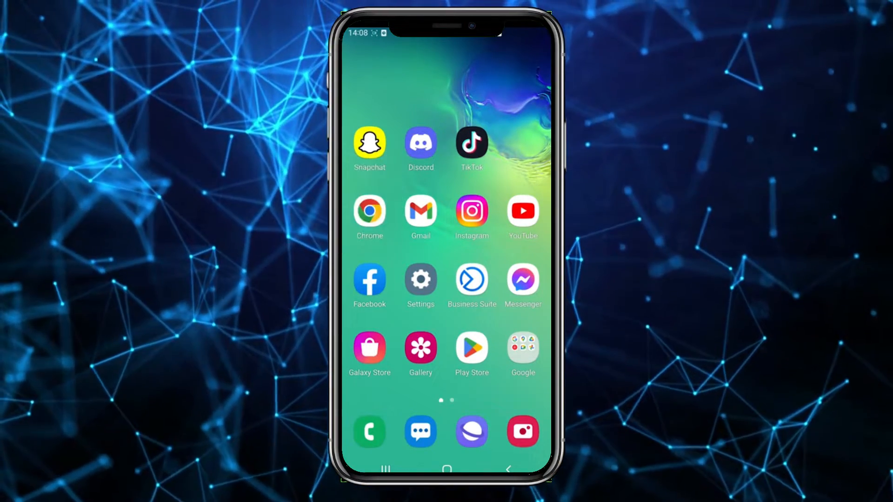
# - Launch Discord from the home screen and reveal the server's channel list
pyautogui.click(421, 144)
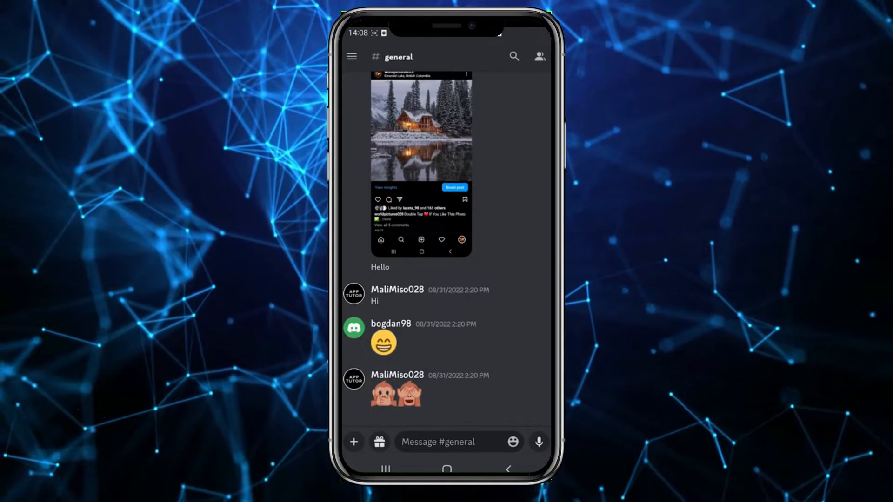
pyautogui.click(351, 57)
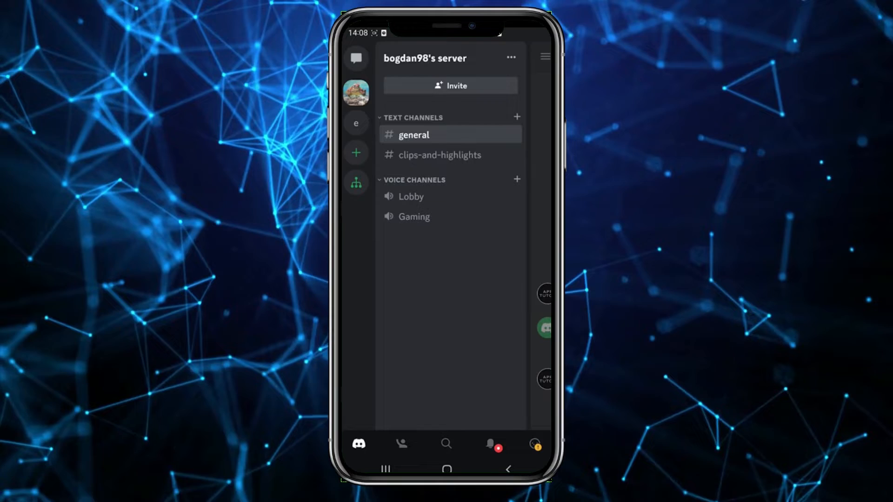
# - From the server's options, reach Server Settings and its Channels page
pyautogui.click(510, 57)
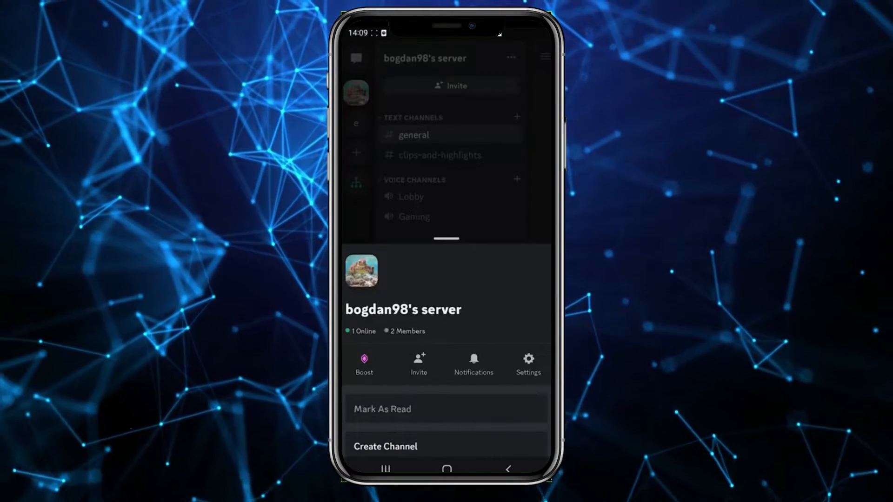
pyautogui.click(526, 365)
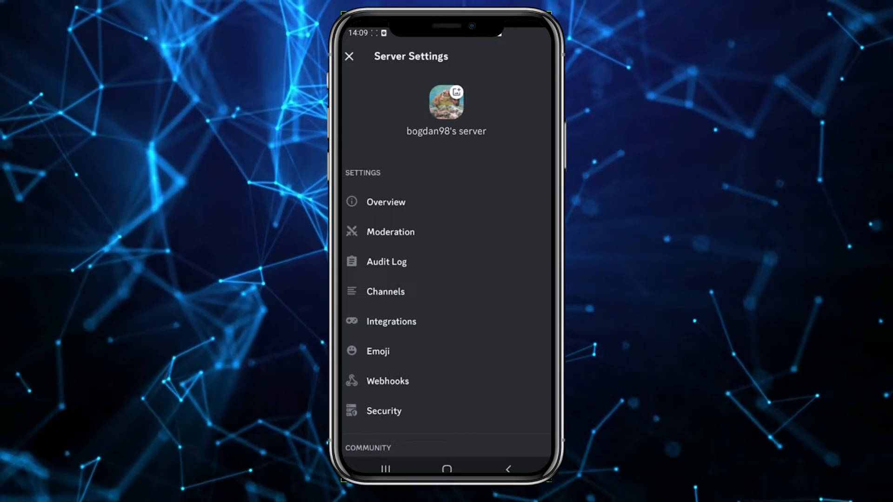
pyautogui.click(385, 291)
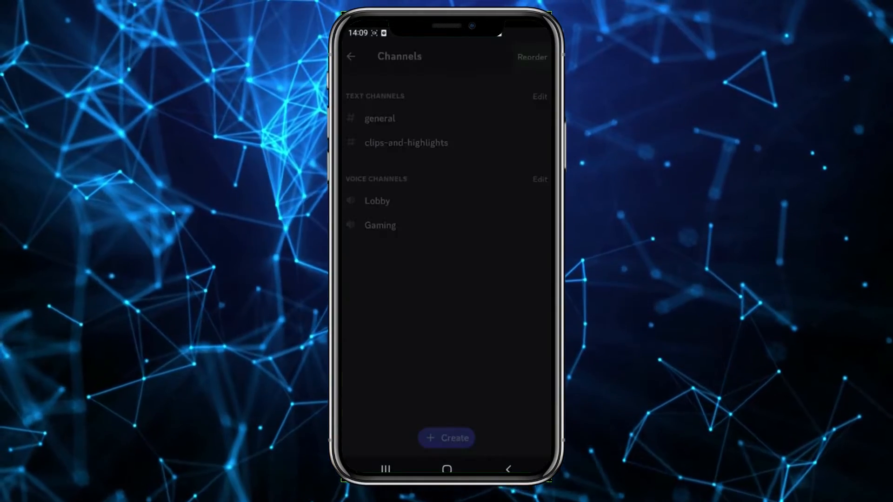
# - Choose Reorder > Text Channels, then return to the channel list with the order unchanged
pyautogui.click(531, 57)
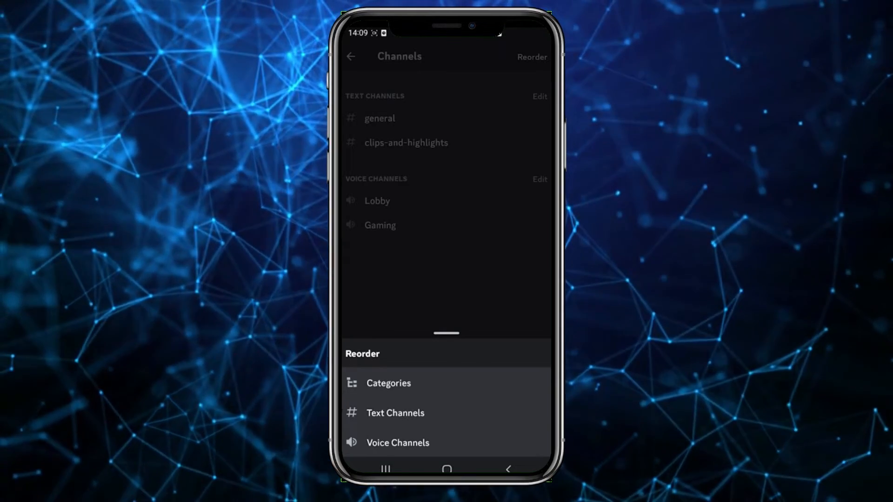
pyautogui.click(395, 413)
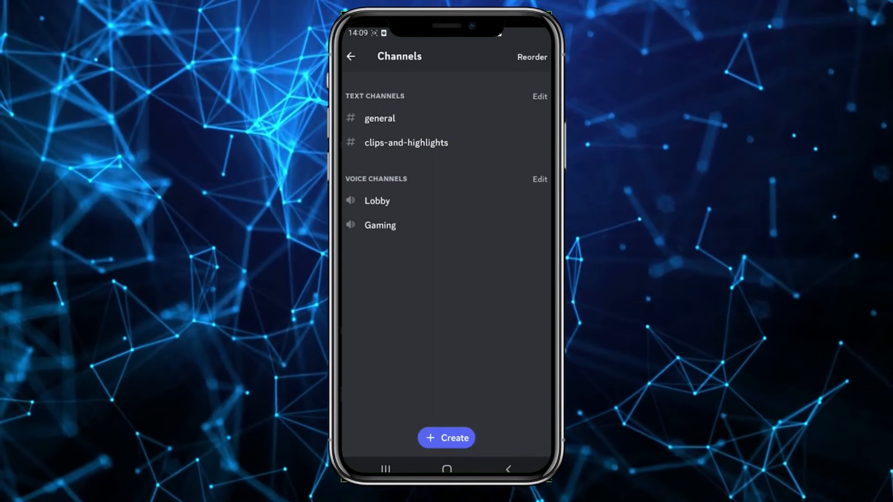
pyautogui.click(351, 57)
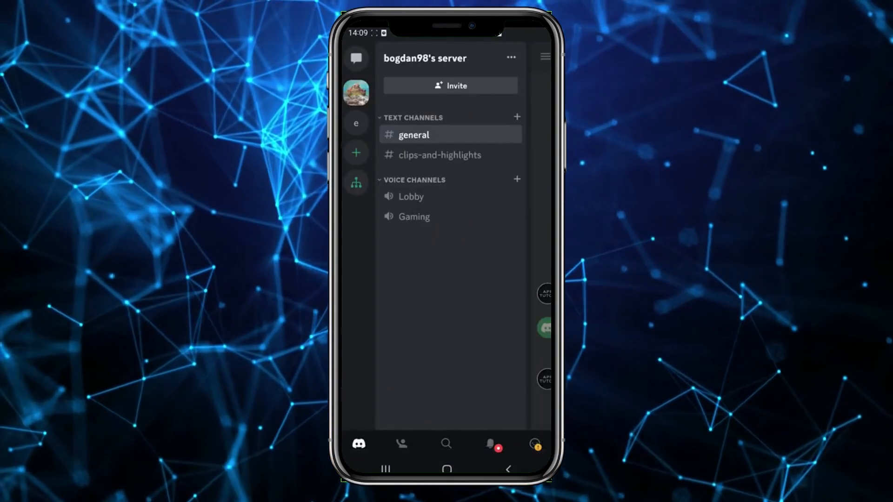